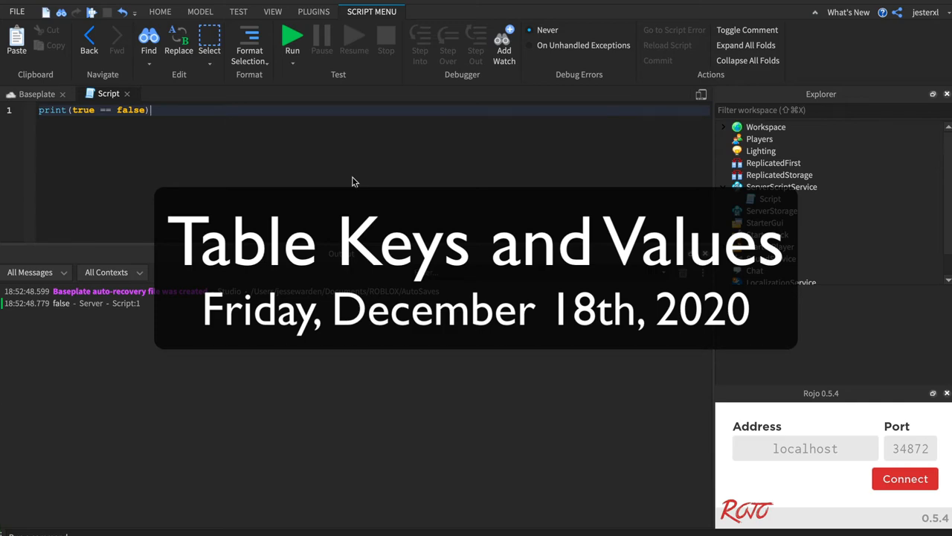
{"action": "mouse_move", "coordinate": [342, 203]}
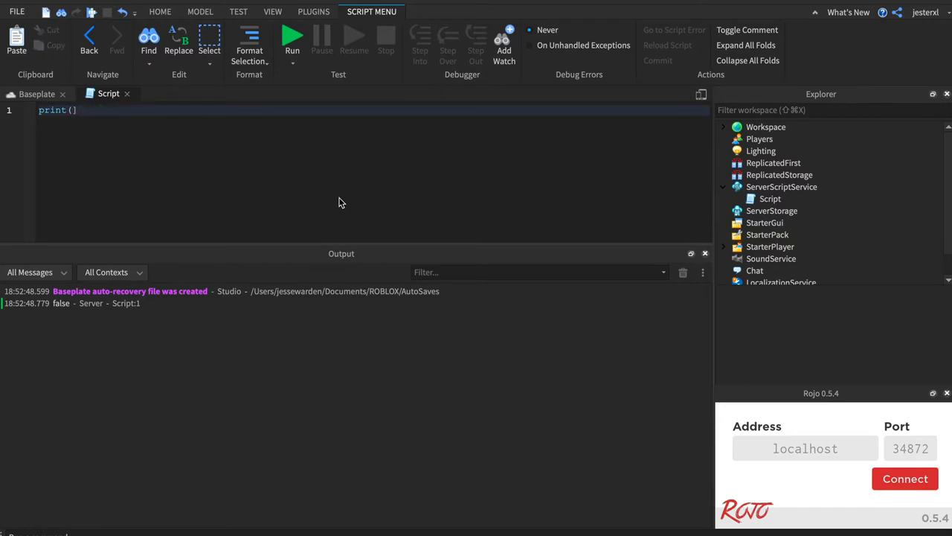
- Clear the true == false comparison so print() can hold an empty table {}
{"action": "key", "text": "Backspace"}
{"action": "type", "text": "{}"}
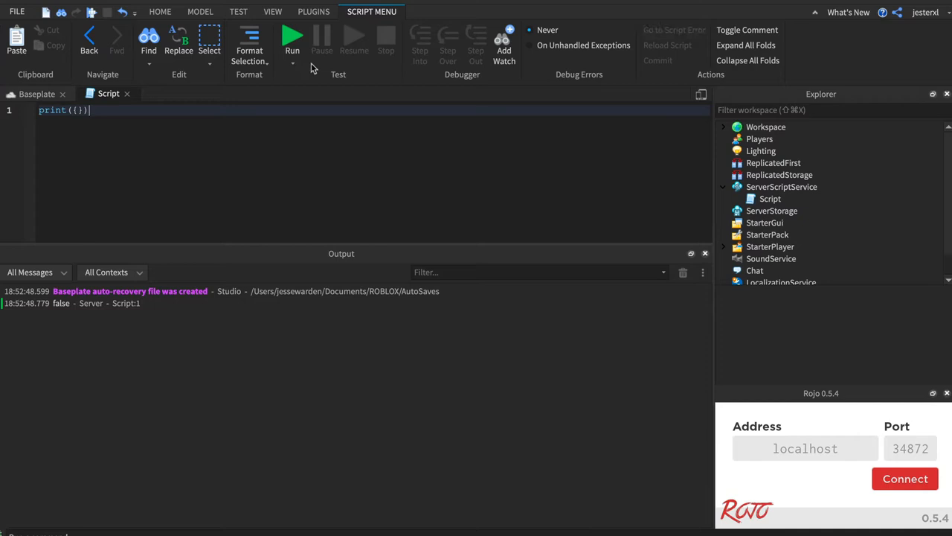
{"action": "mouse_move", "coordinate": [155, 156]}
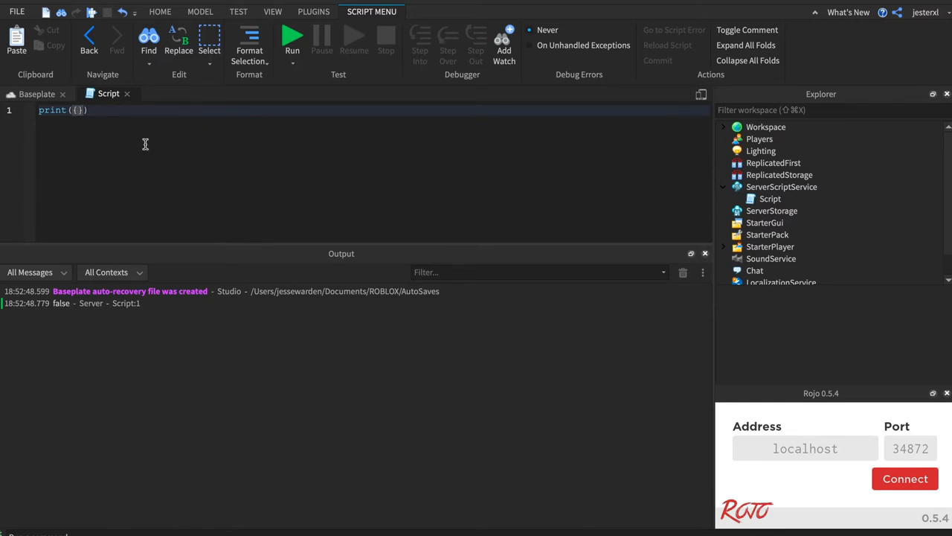
{"action": "mouse_move", "coordinate": [170, 145]}
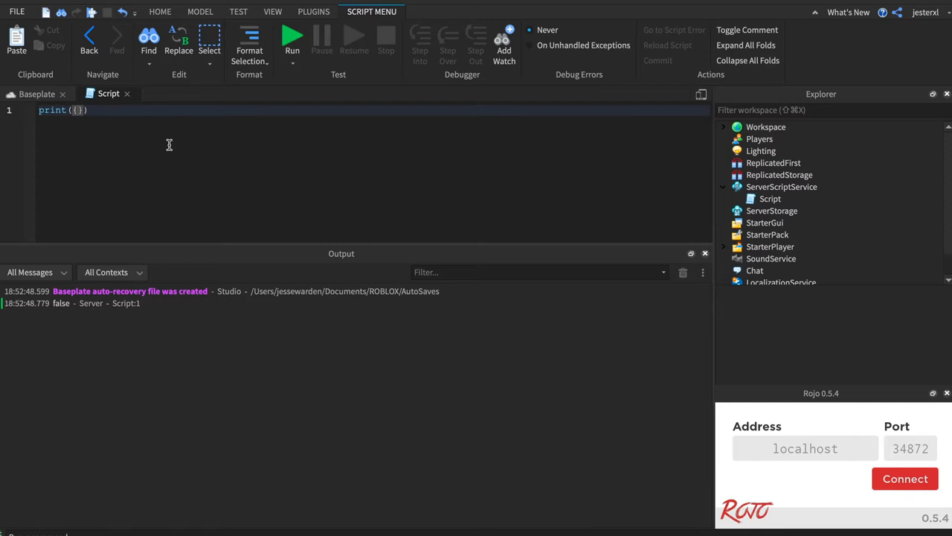
- Fill the table with first = "Jesse" and begin a last entry for the surname Warden
{"action": "type", "text": "first"}
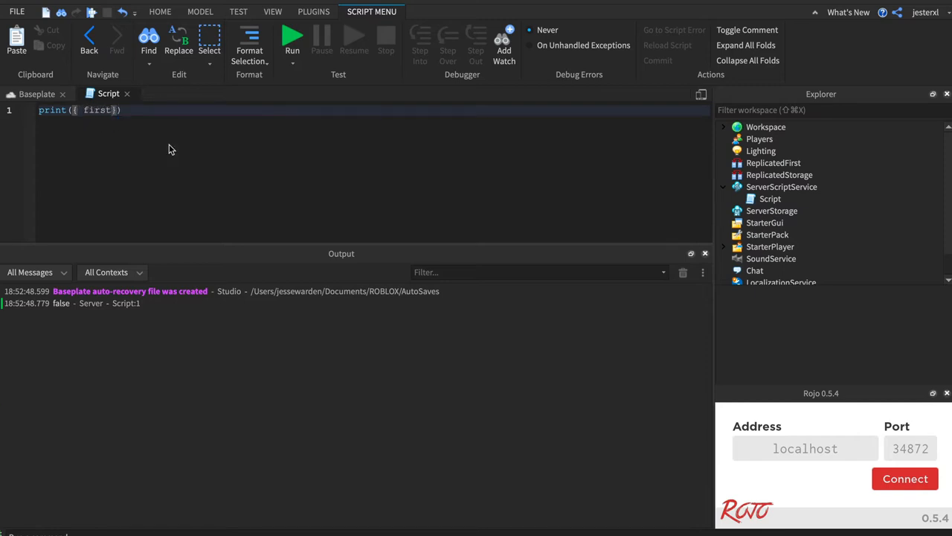
{"action": "type", "text": "="}
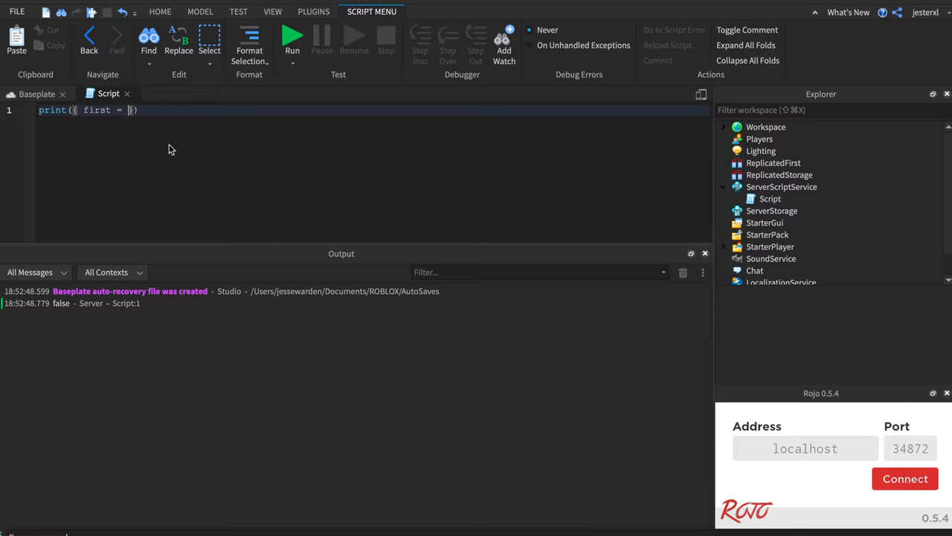
{"action": "type", "text": "\"Jesse\","}
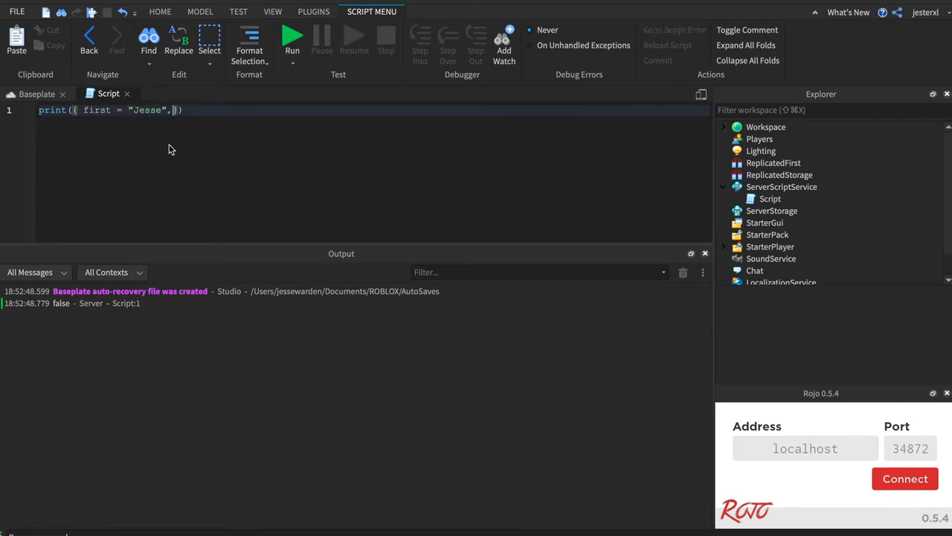
{"action": "type", "text": "last = \"Warde\""}
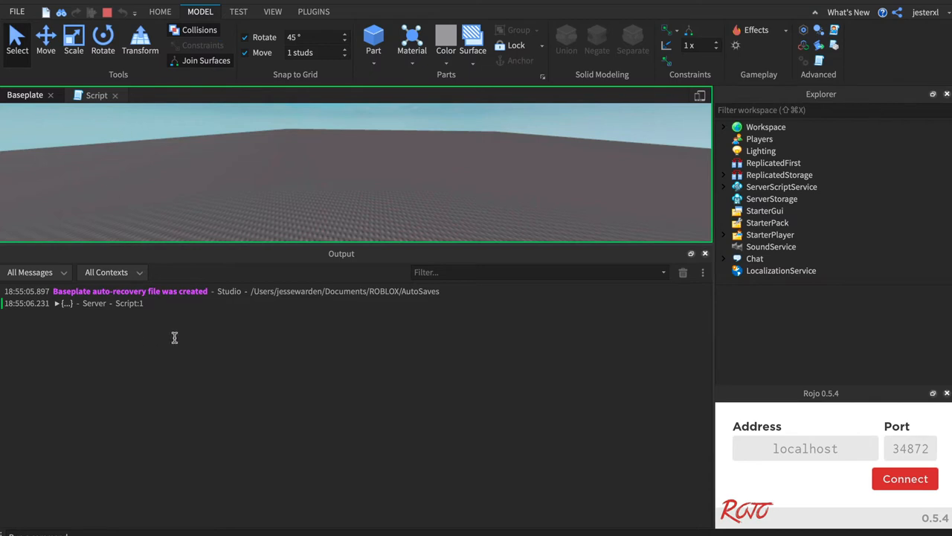
{"action": "mouse_move", "coordinate": [65, 304]}
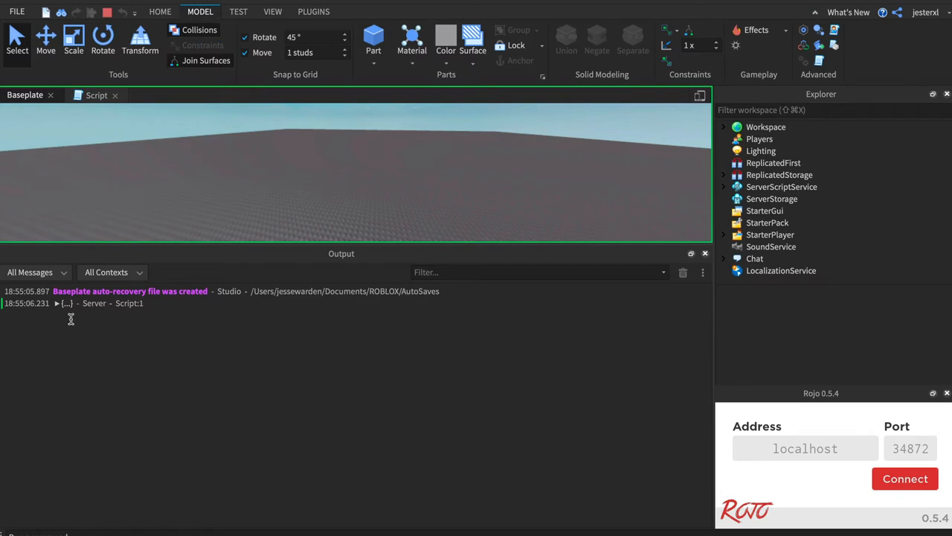
{"action": "mouse_move", "coordinate": [71, 318]}
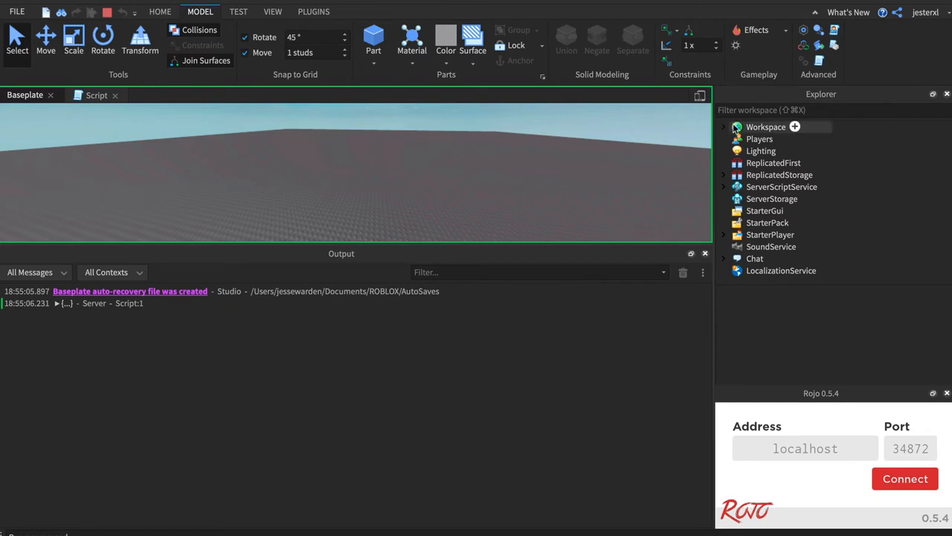
- Browse the Workspace's Terrain, Baseplate and Camera objects in the Explorer
{"action": "left_click", "coordinate": [723, 127]}
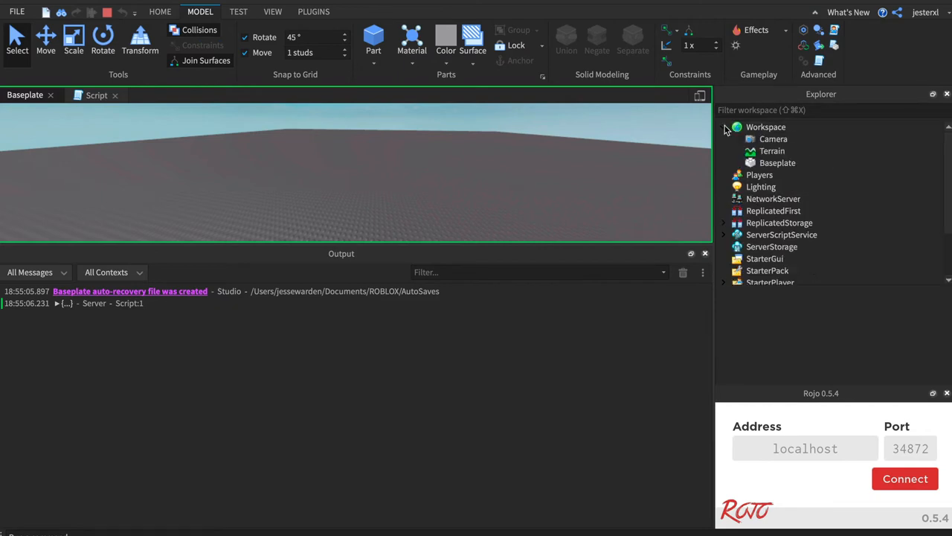
{"action": "left_click", "coordinate": [772, 151]}
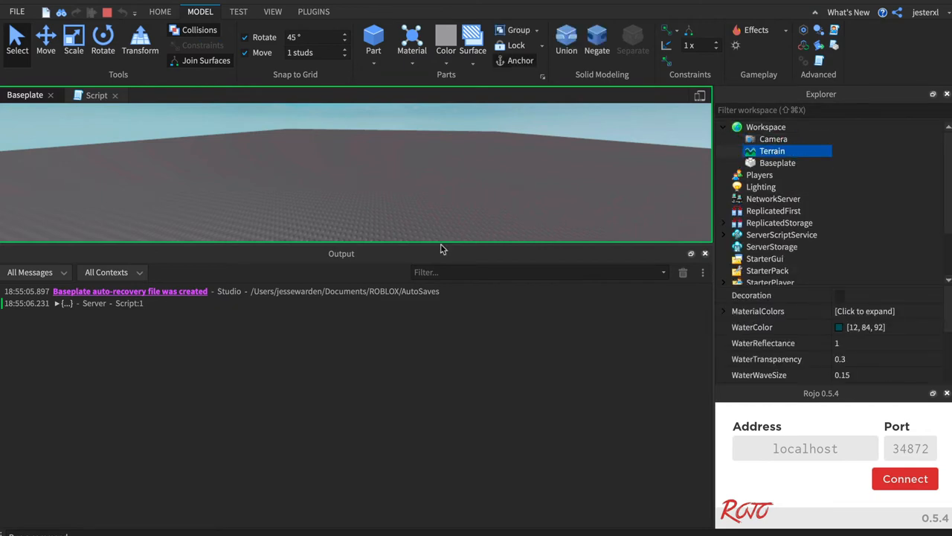
{"action": "left_click", "coordinate": [777, 162]}
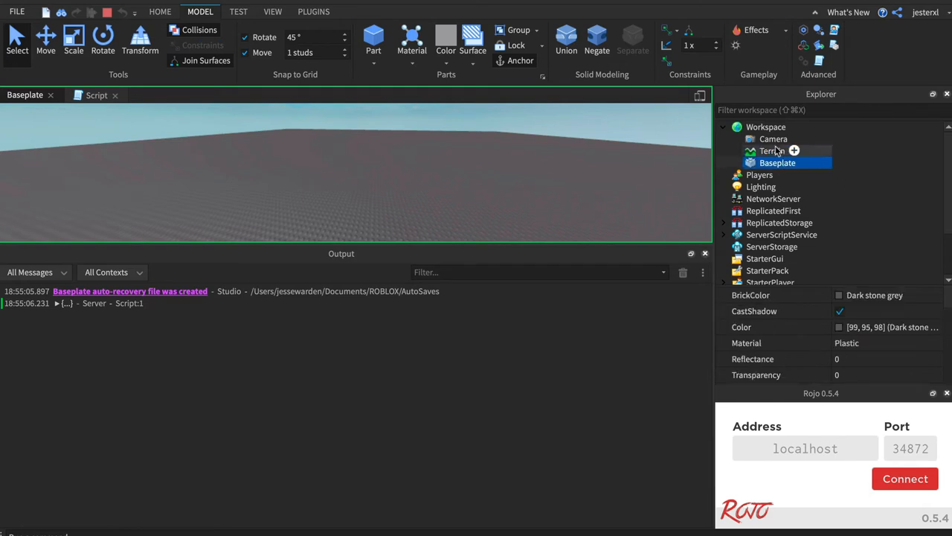
{"action": "left_click", "coordinate": [774, 140]}
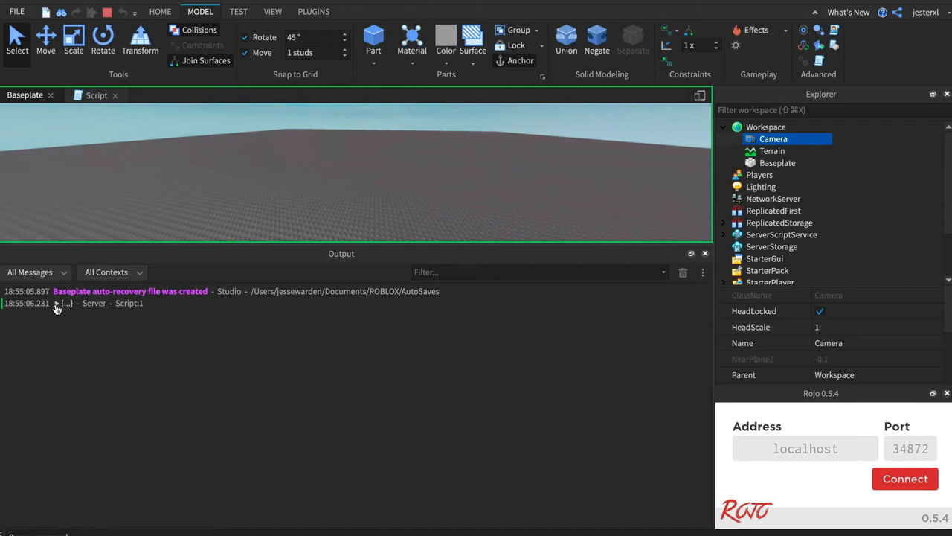
- Expand the printed table in Output to show ["first"] = "Jesse" and ["last"] = "Warden"
{"action": "left_click", "coordinate": [57, 303]}
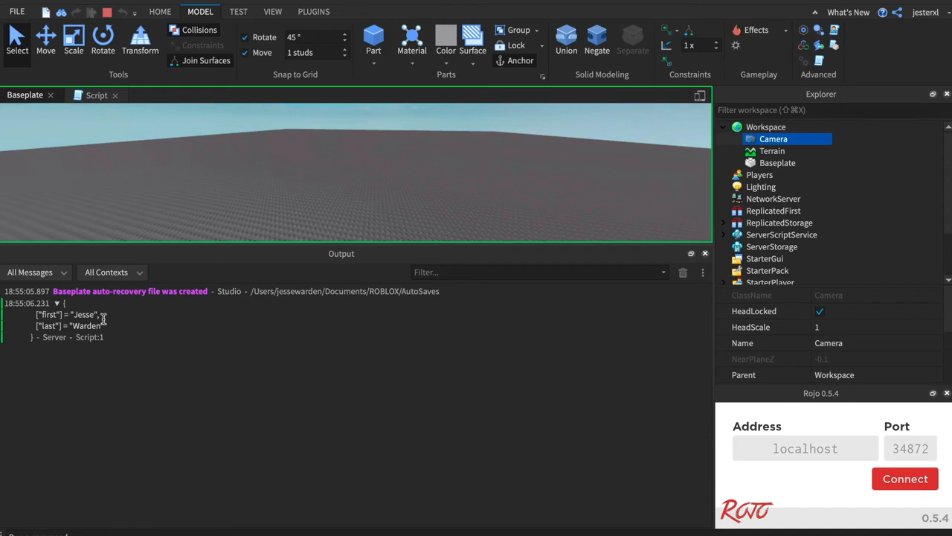
{"action": "mouse_move", "coordinate": [69, 324]}
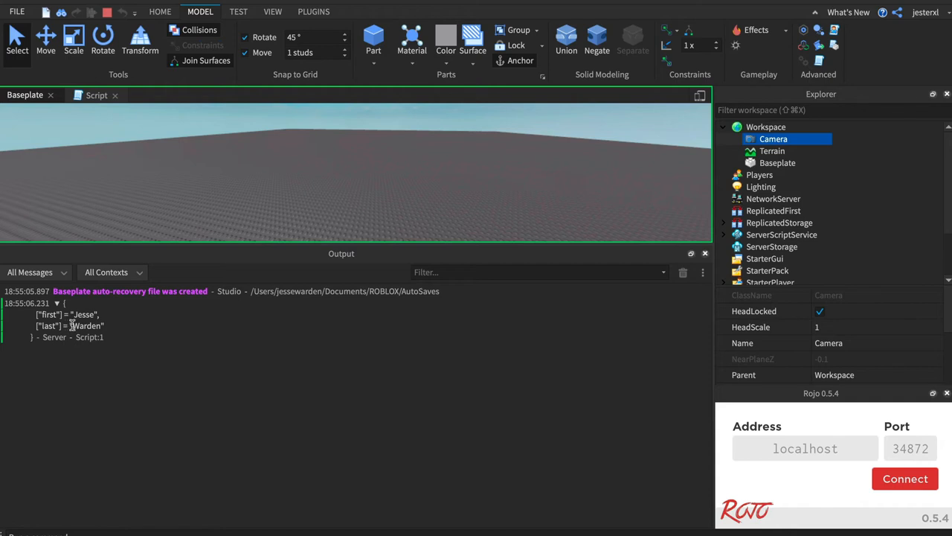
{"action": "mouse_move", "coordinate": [71, 320]}
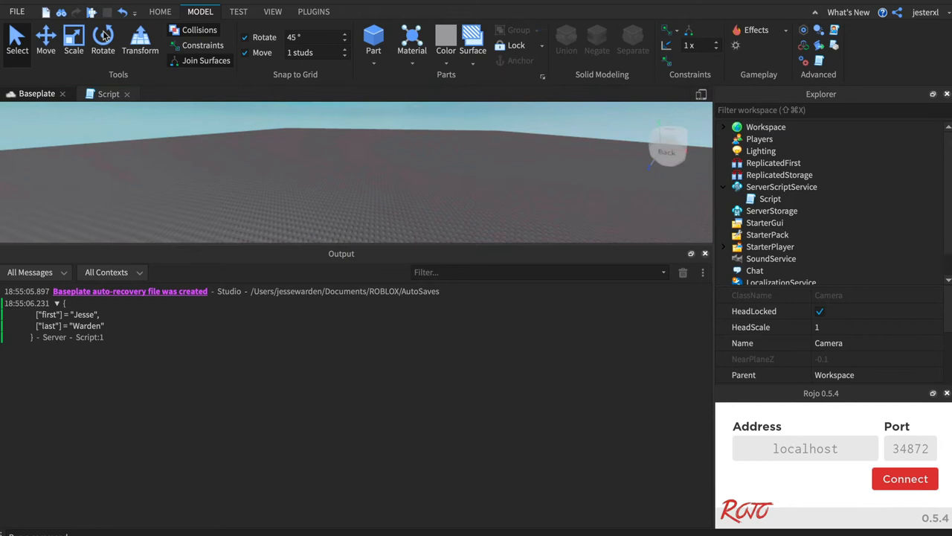
- Edit the script so the first key reads first again, fixing the syntax error
{"action": "left_click", "coordinate": [108, 93]}
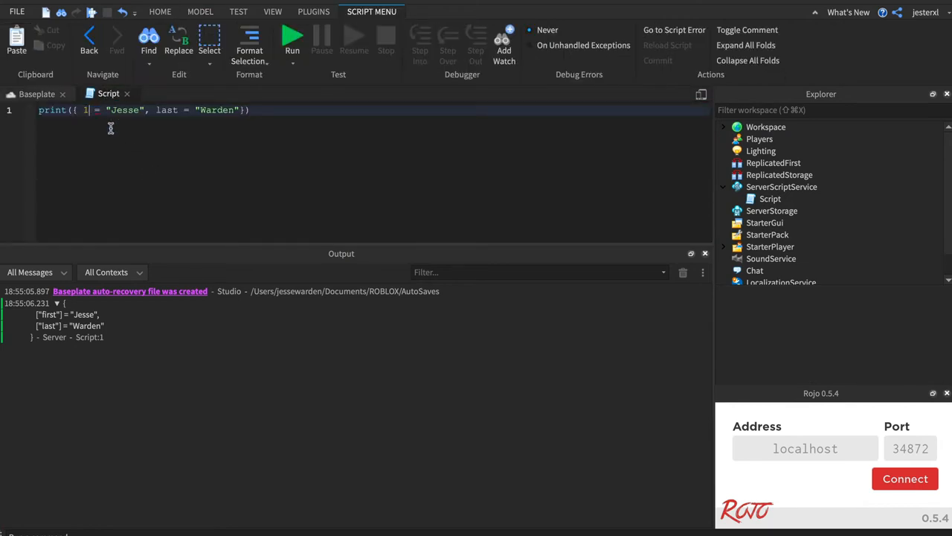
{"action": "type", "text": "true"}
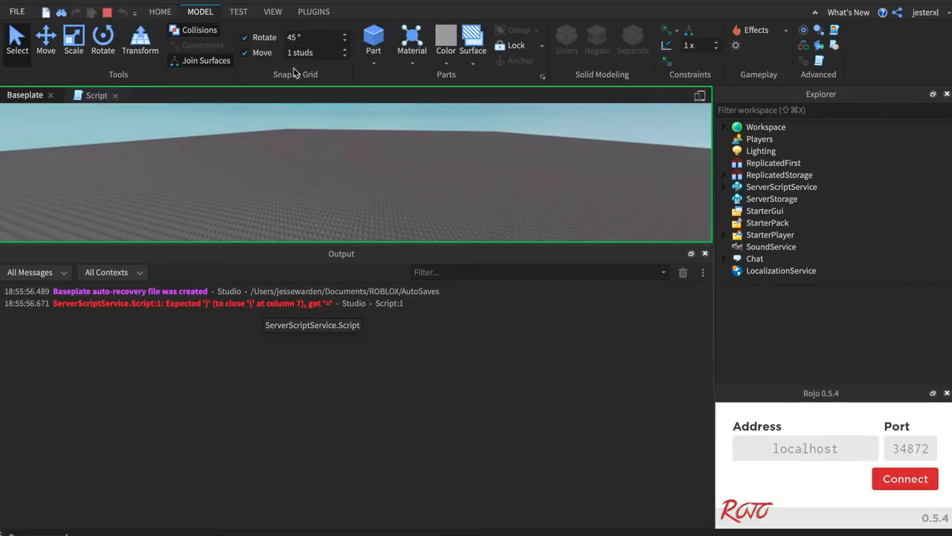
{"action": "left_click", "coordinate": [107, 95]}
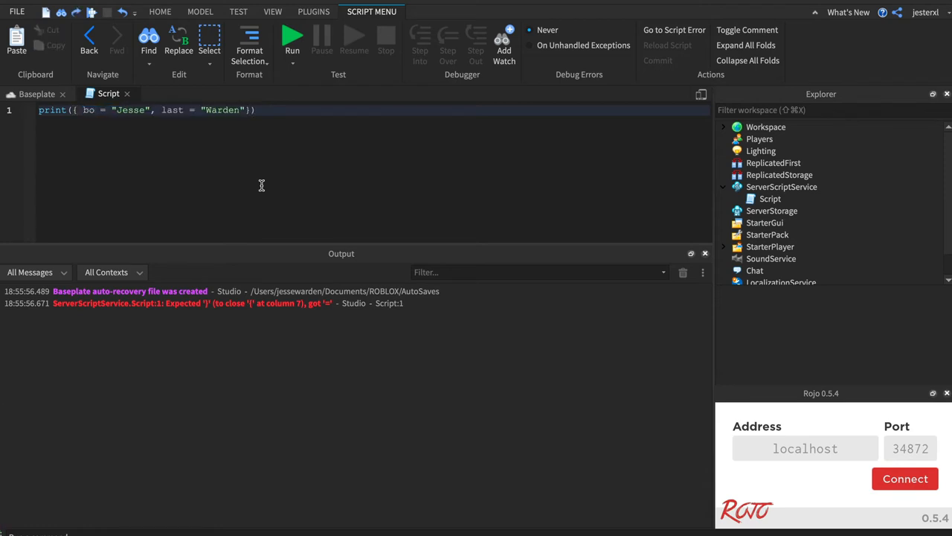
{"action": "type", "text": "first"}
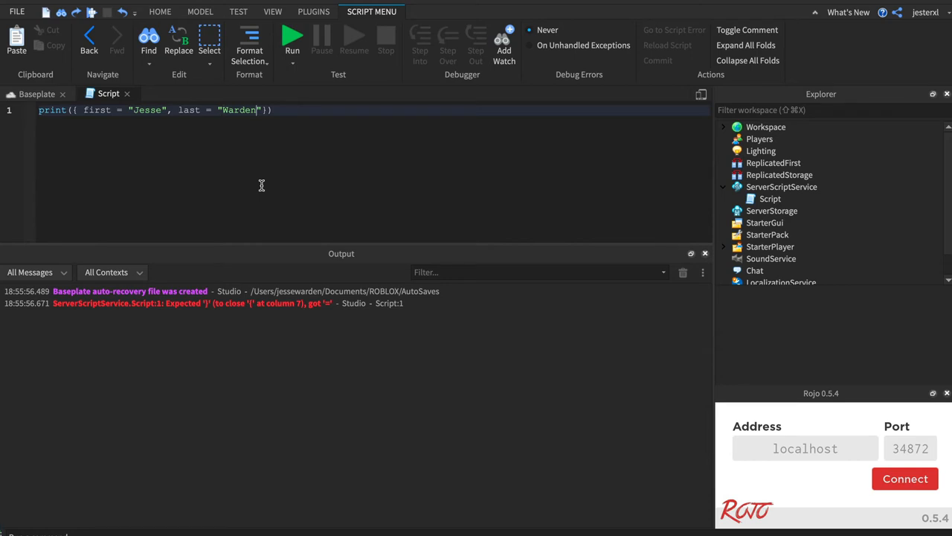
- Add age = 41 to the table so it prints first, last and age
{"action": "type", "text": ", age ="}
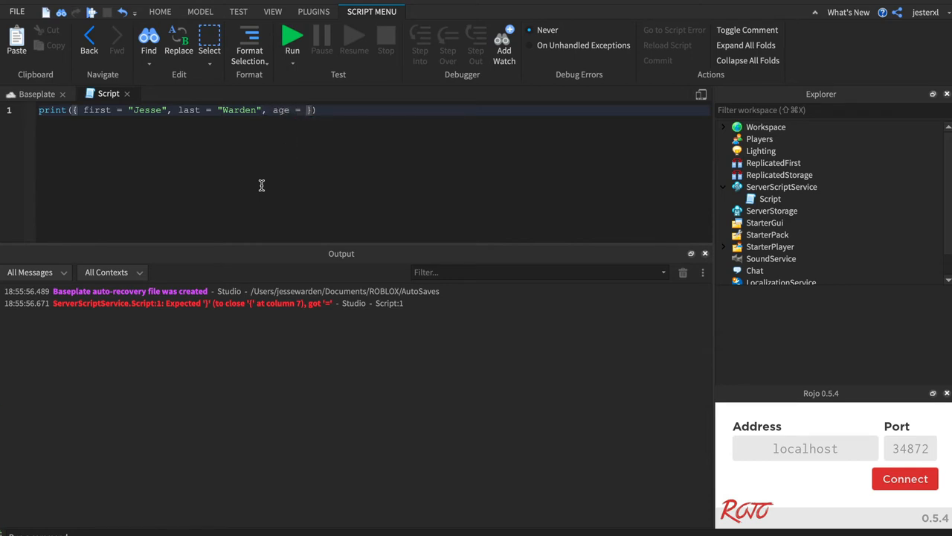
{"action": "type", "text": "41"}
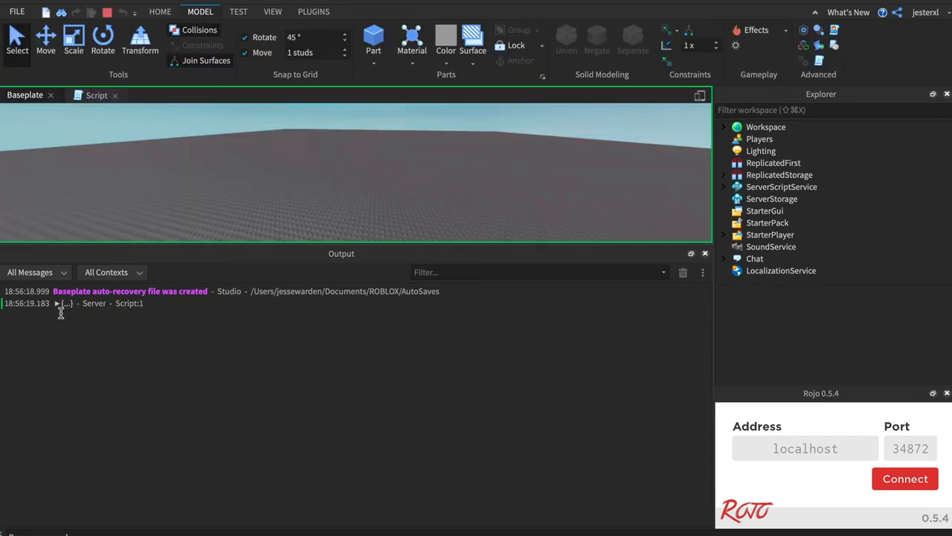
- Expand the printed table to show age 41, Jesse and Warden, then end the playtest
{"action": "left_click", "coordinate": [57, 303]}
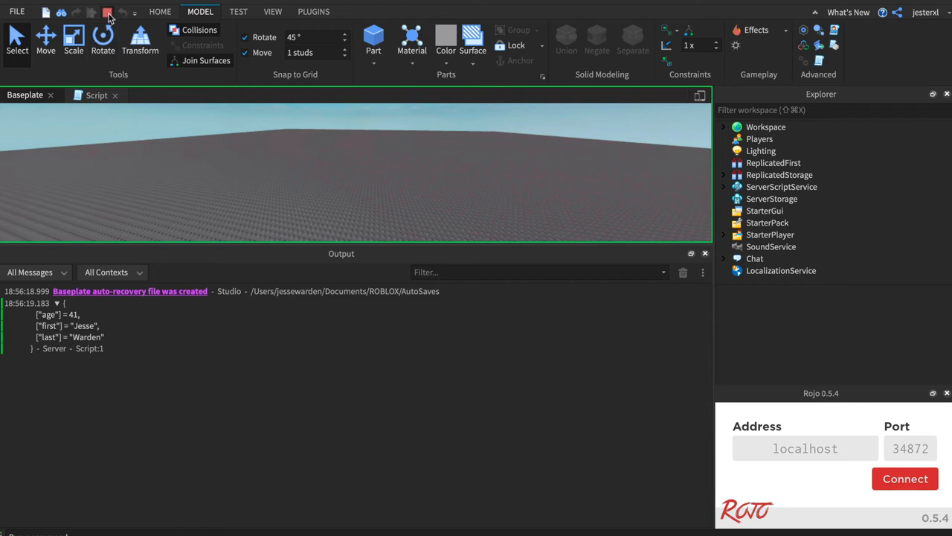
{"action": "left_click", "coordinate": [107, 12]}
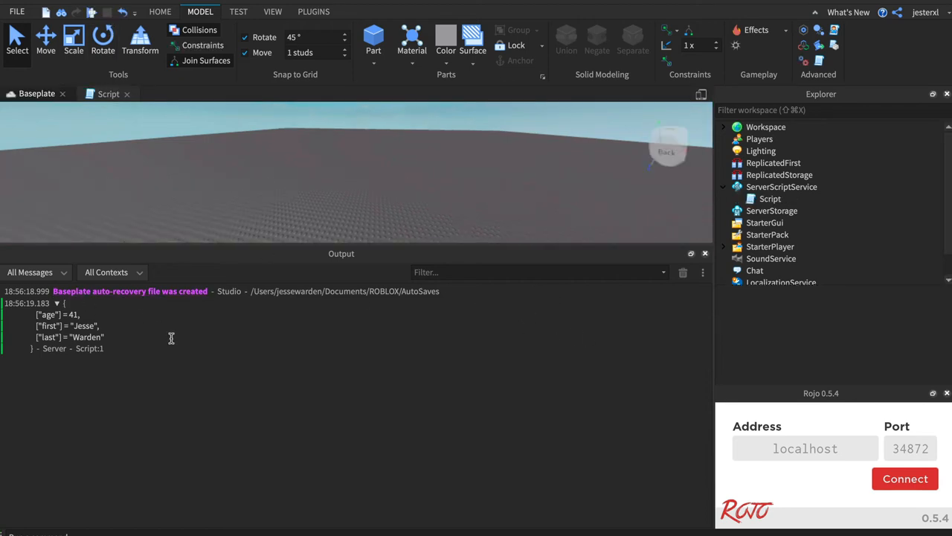
{"action": "mouse_move", "coordinate": [711, 285]}
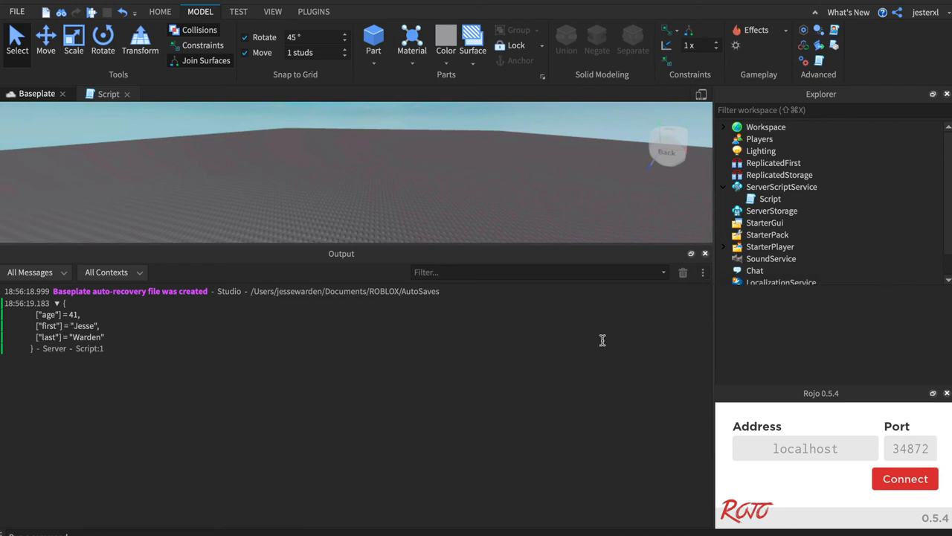
{"action": "left_click", "coordinate": [702, 271]}
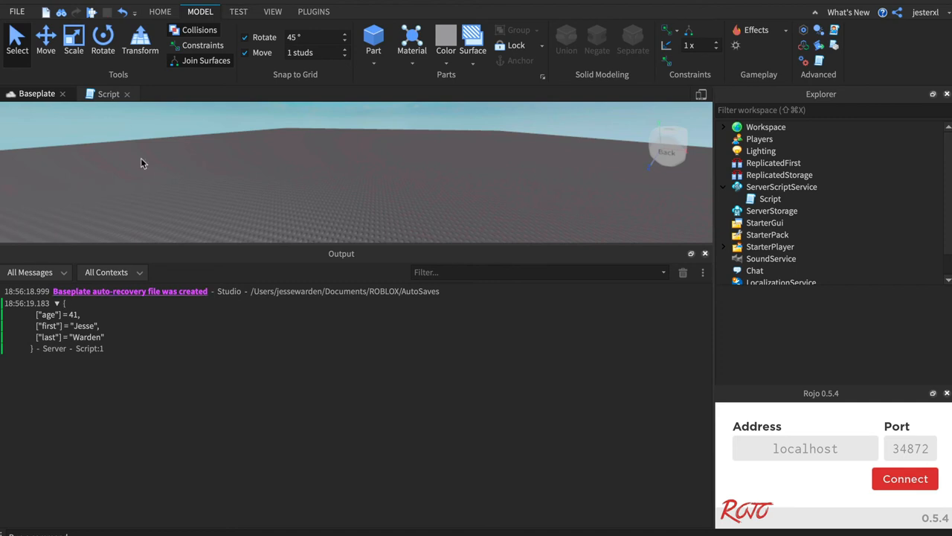
- Run a fresh playtest from the Test tab to print the table again
{"action": "left_click", "coordinate": [238, 12]}
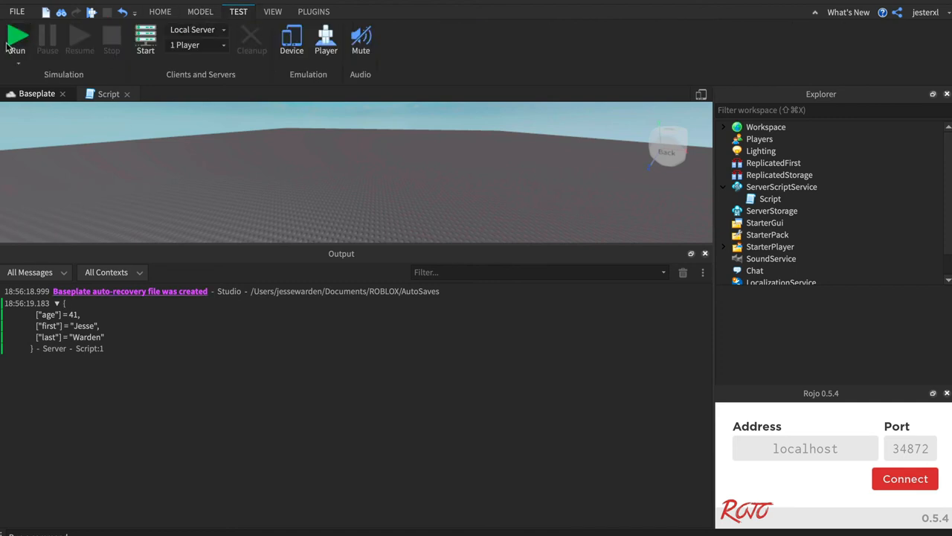
{"action": "left_click", "coordinate": [16, 37]}
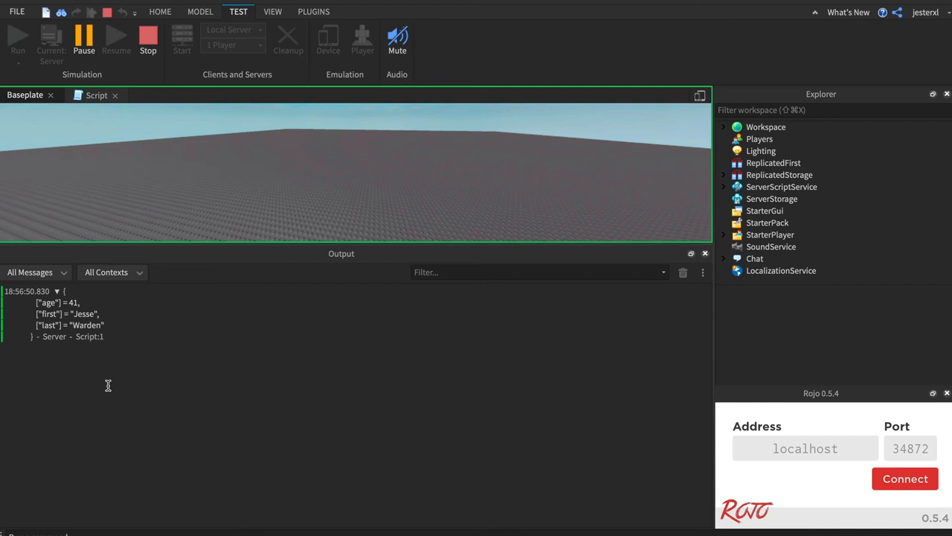
{"action": "mouse_move", "coordinate": [140, 359]}
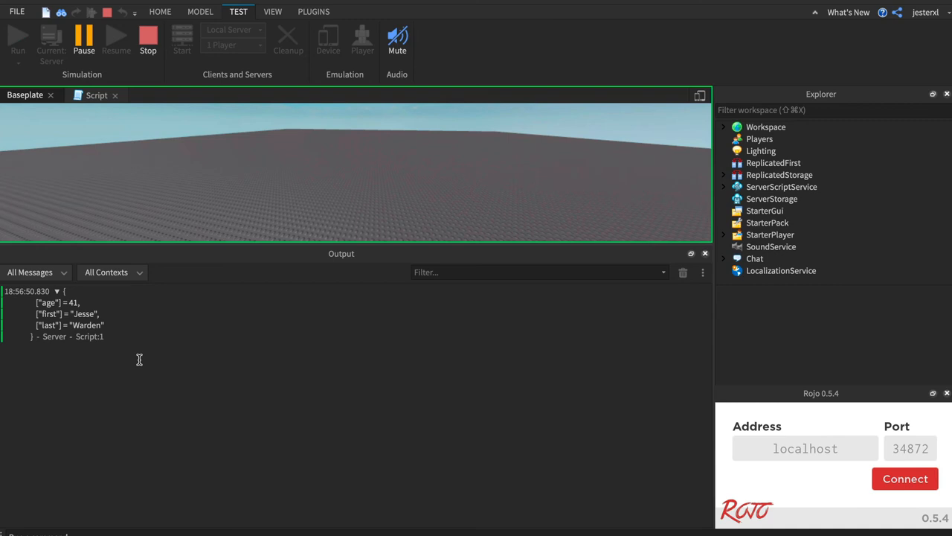
{"action": "mouse_move", "coordinate": [231, 332]}
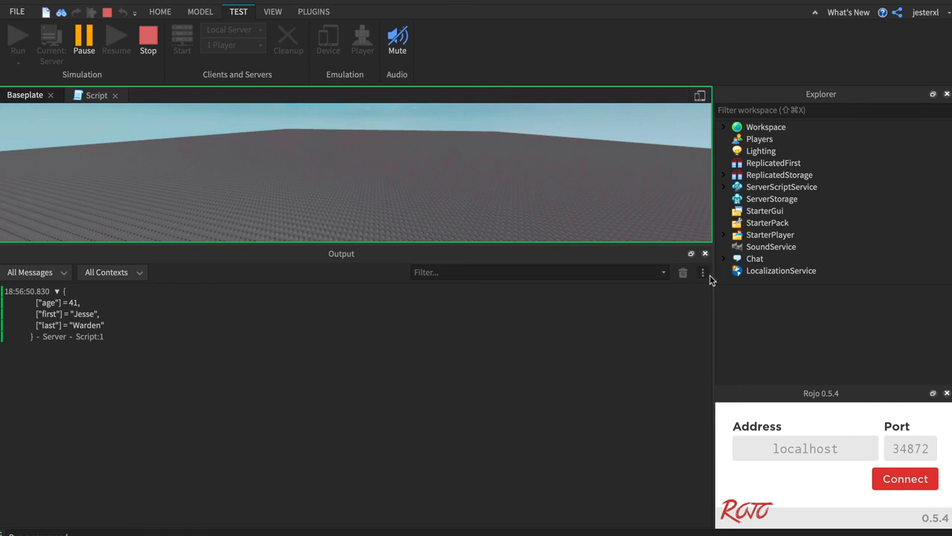
- Enable 'Show tables expanded by default' in the Output display options
{"action": "left_click", "coordinate": [702, 271]}
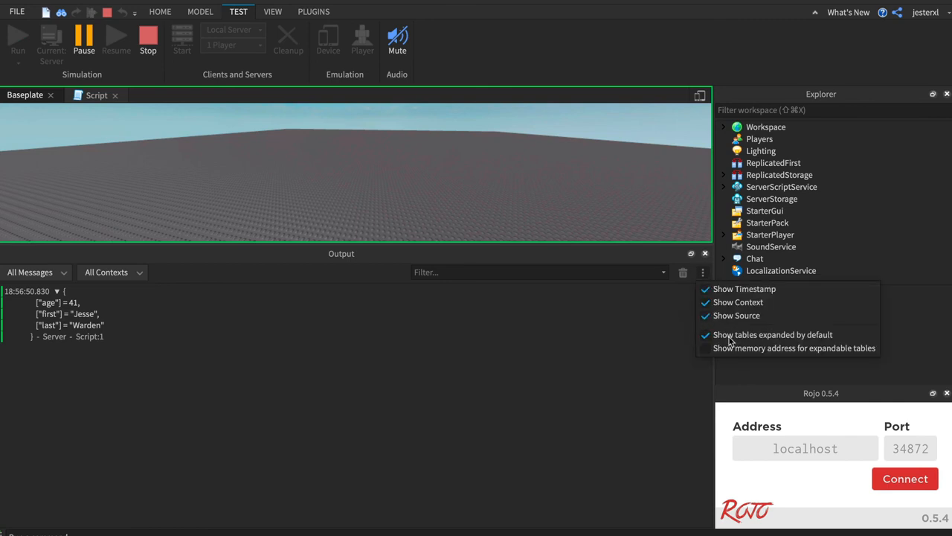
{"action": "left_click", "coordinate": [369, 312]}
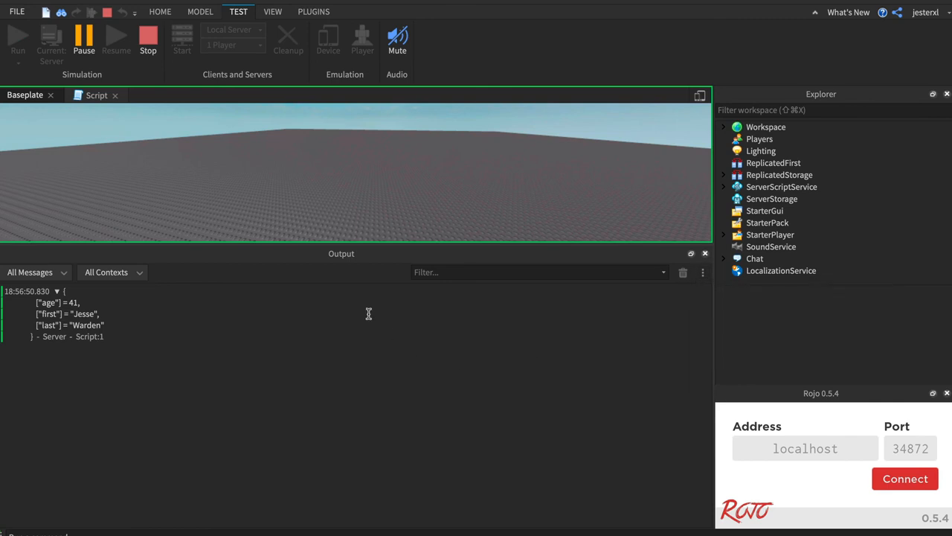
{"action": "left_click", "coordinate": [702, 271]}
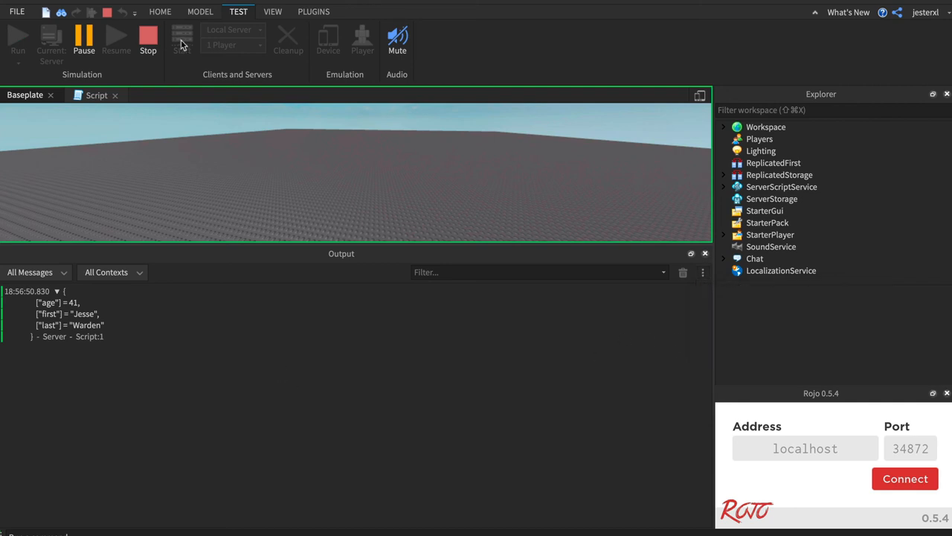
{"action": "mouse_move", "coordinate": [149, 42]}
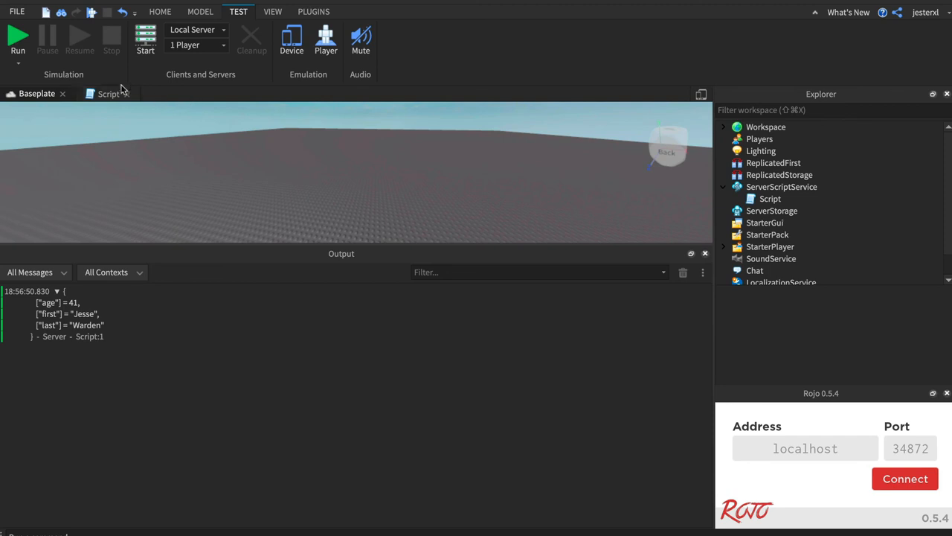
- Return to the script's code and highlight the value "Jesse" for review
{"action": "left_click", "coordinate": [108, 93]}
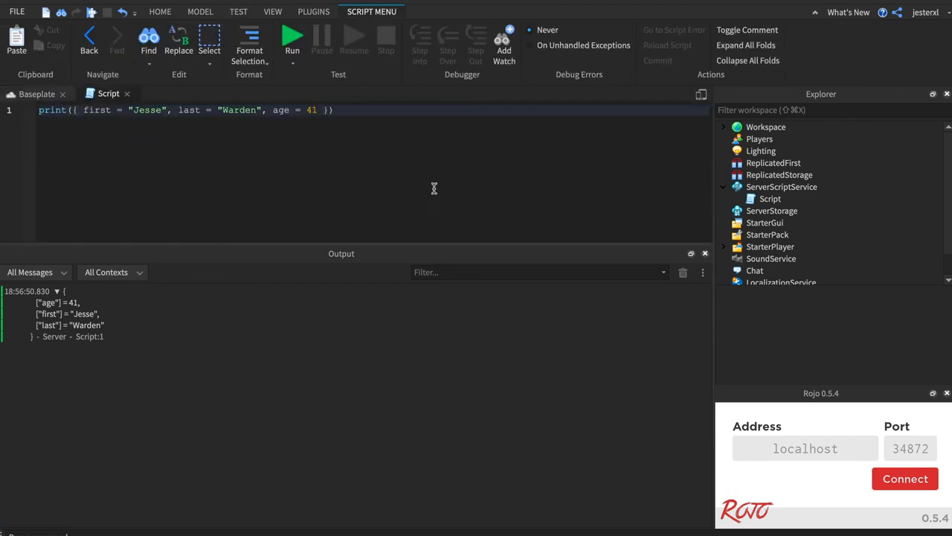
{"action": "mouse_move", "coordinate": [239, 137]}
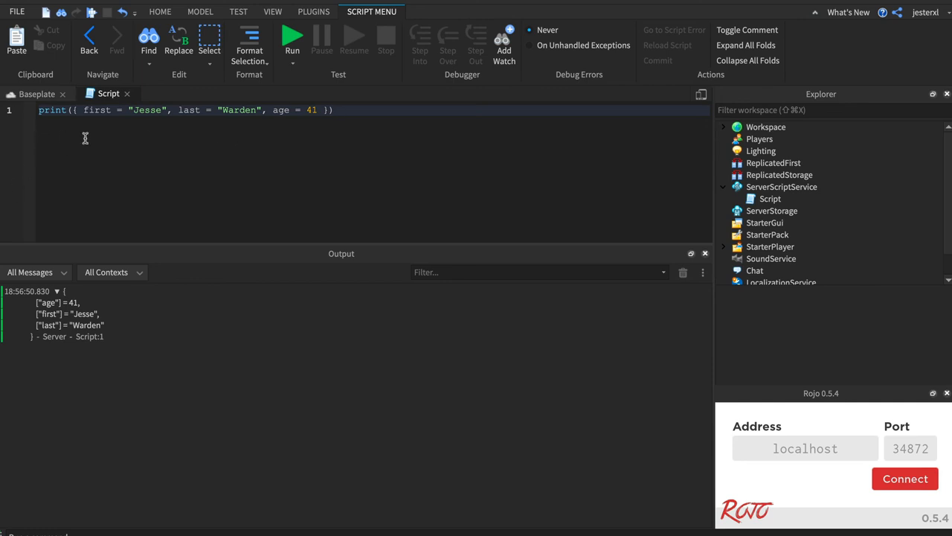
{"action": "double_click", "coordinate": [96, 110]}
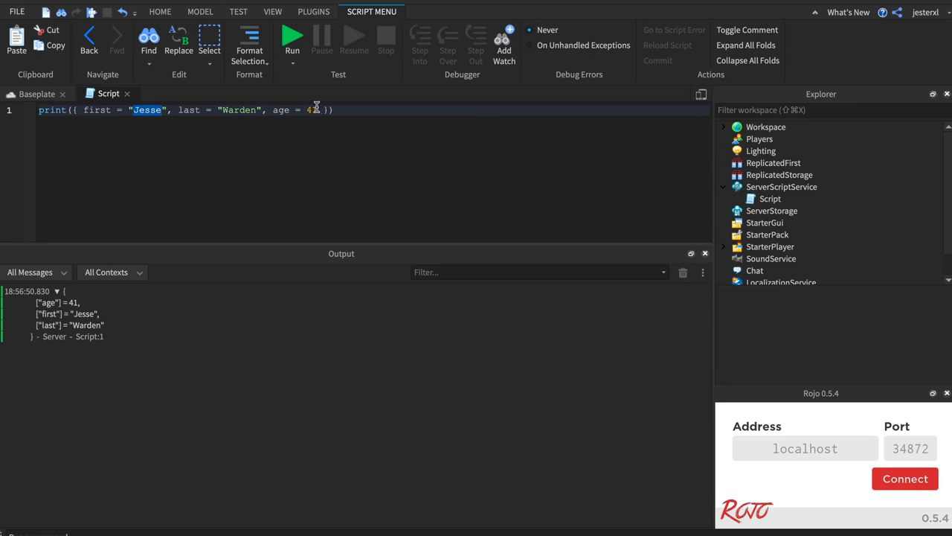
{"action": "mouse_move", "coordinate": [332, 143]}
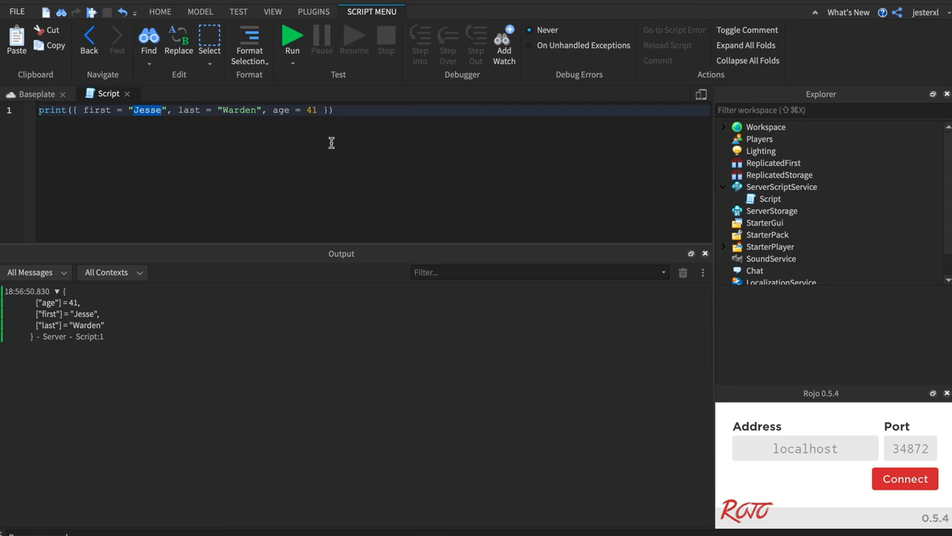